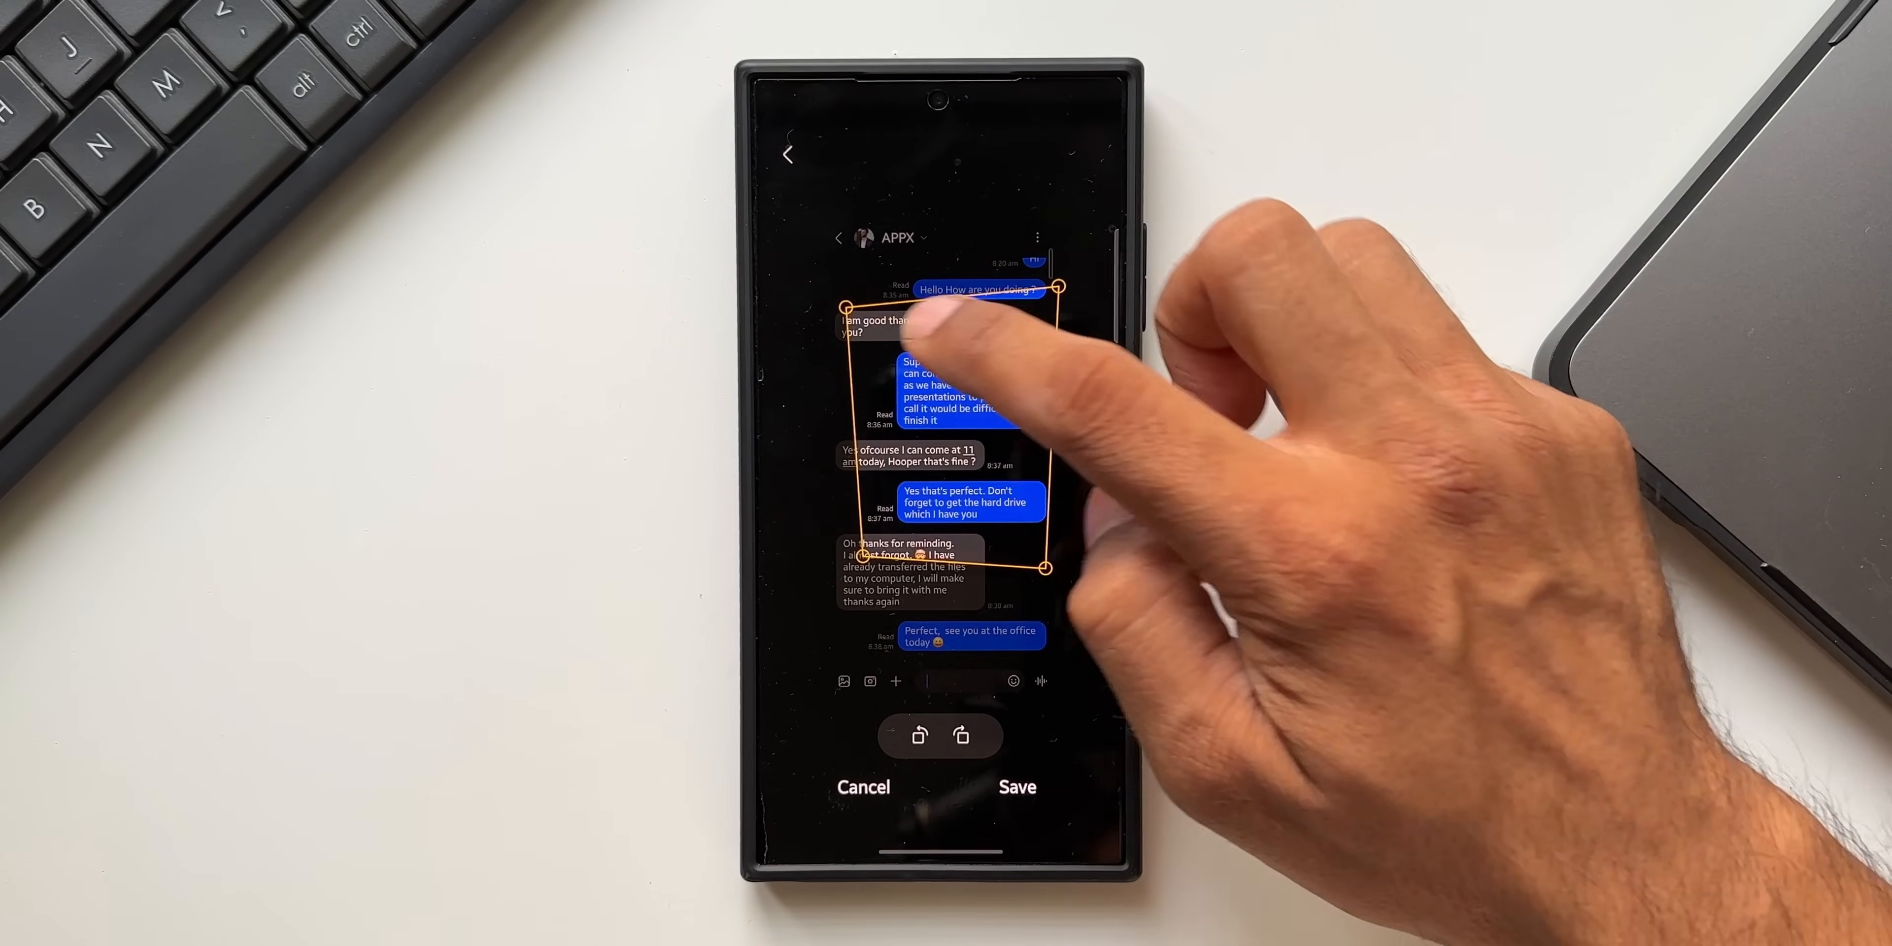
Step: Reshape the text-extraction box to cover the middle chat messages in the screenshot
left_click(1018, 786)
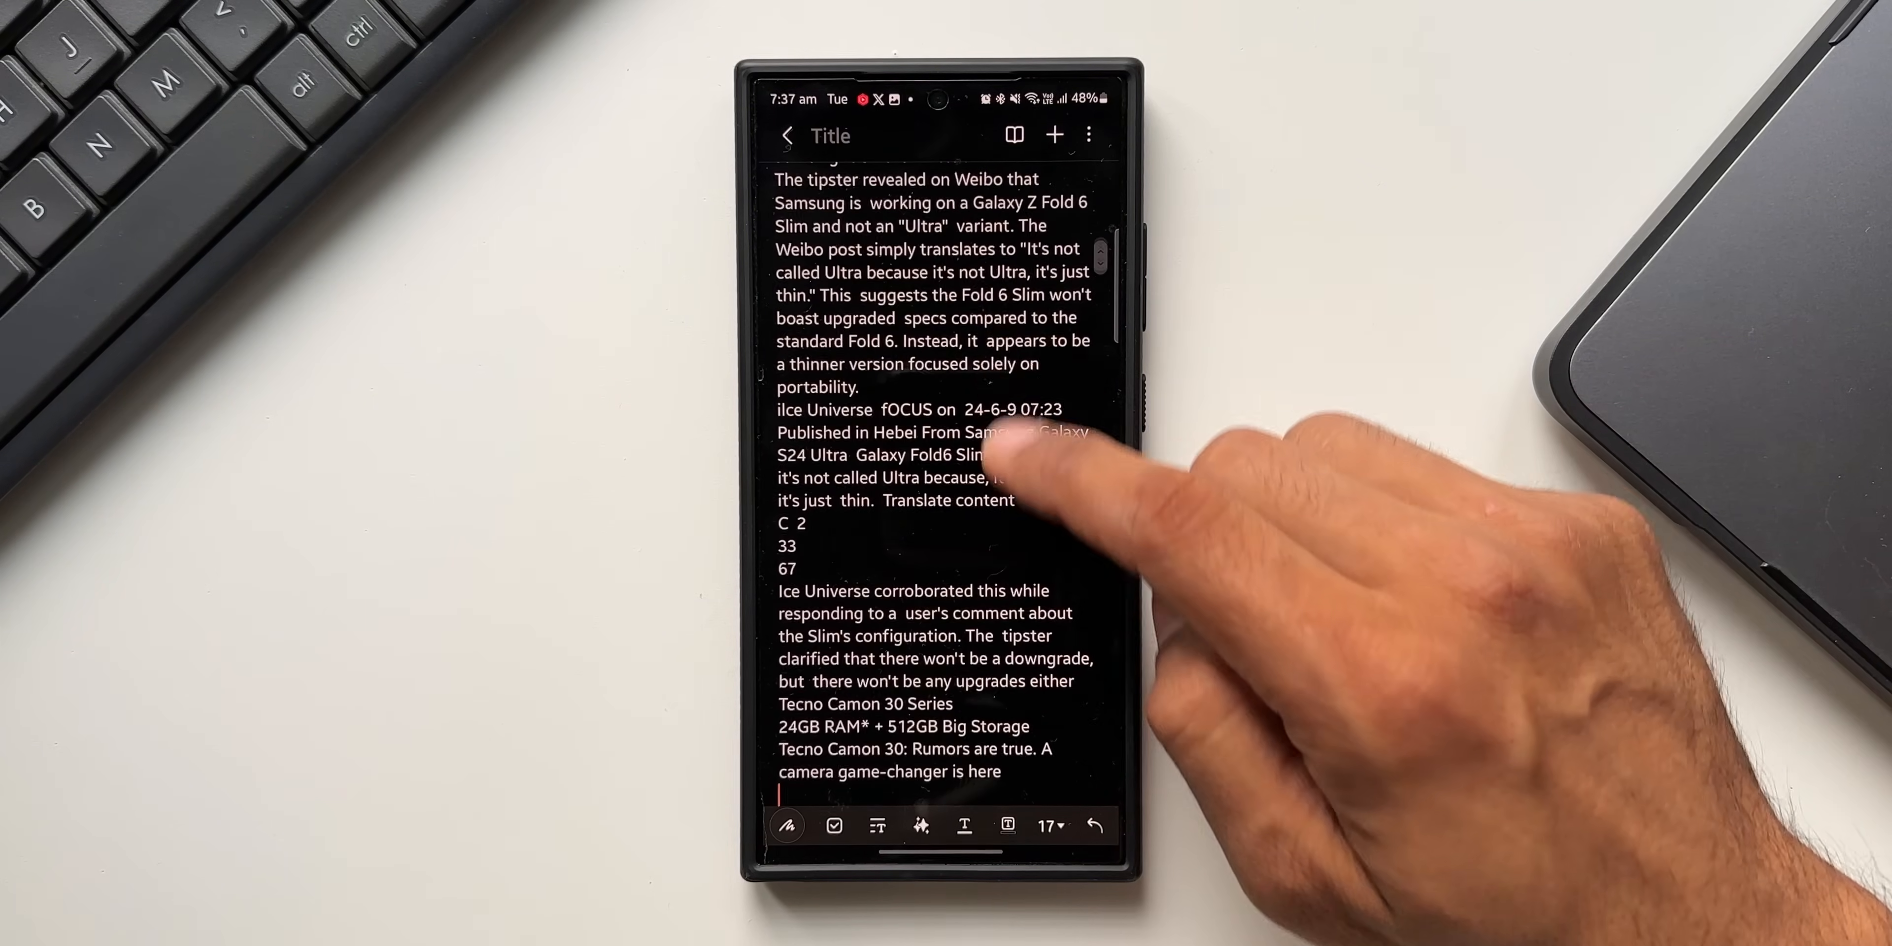
Step: Scroll down through the note holding the Galaxy Z Fold 6 Slim and Tecno Camon 30 text
scroll("down", 3)
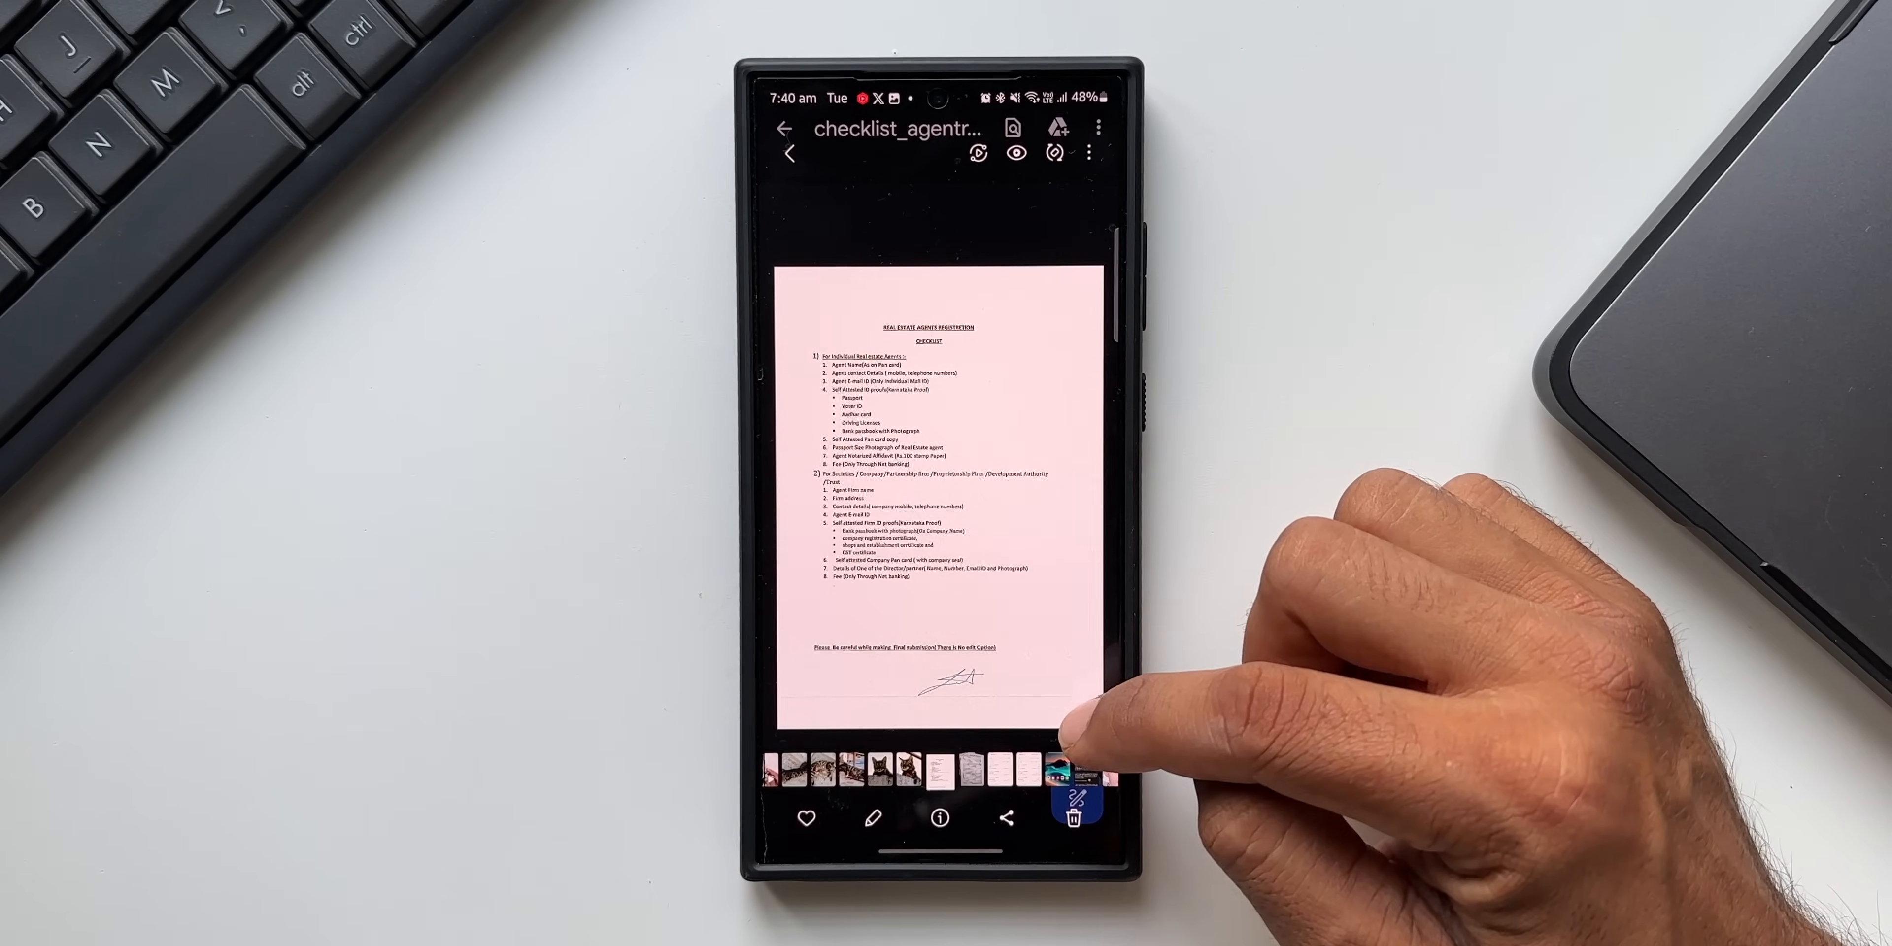
Step: Return to the date-grouped Pictures grid showing the 2 Jun and 1 Jun items
left_click(1076, 804)
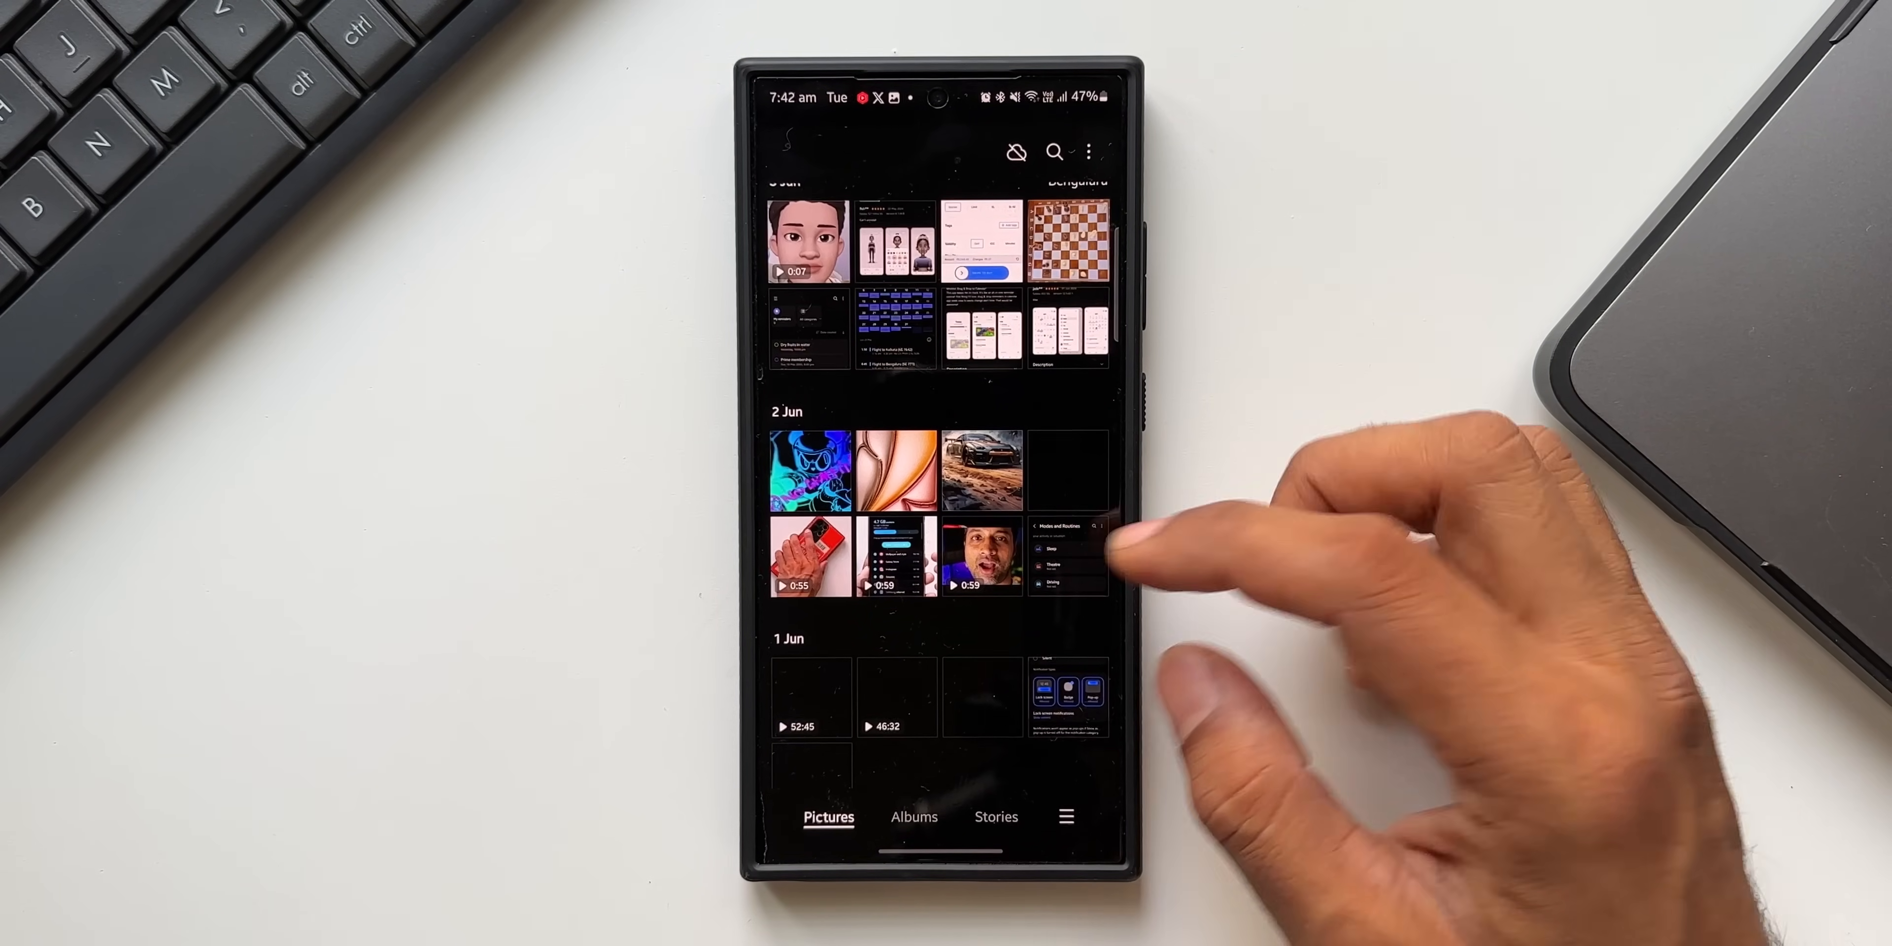
Step: Play the 2 Jun video and pause on the Memory screen frame showing 4.7 GB available
left_click(982, 556)
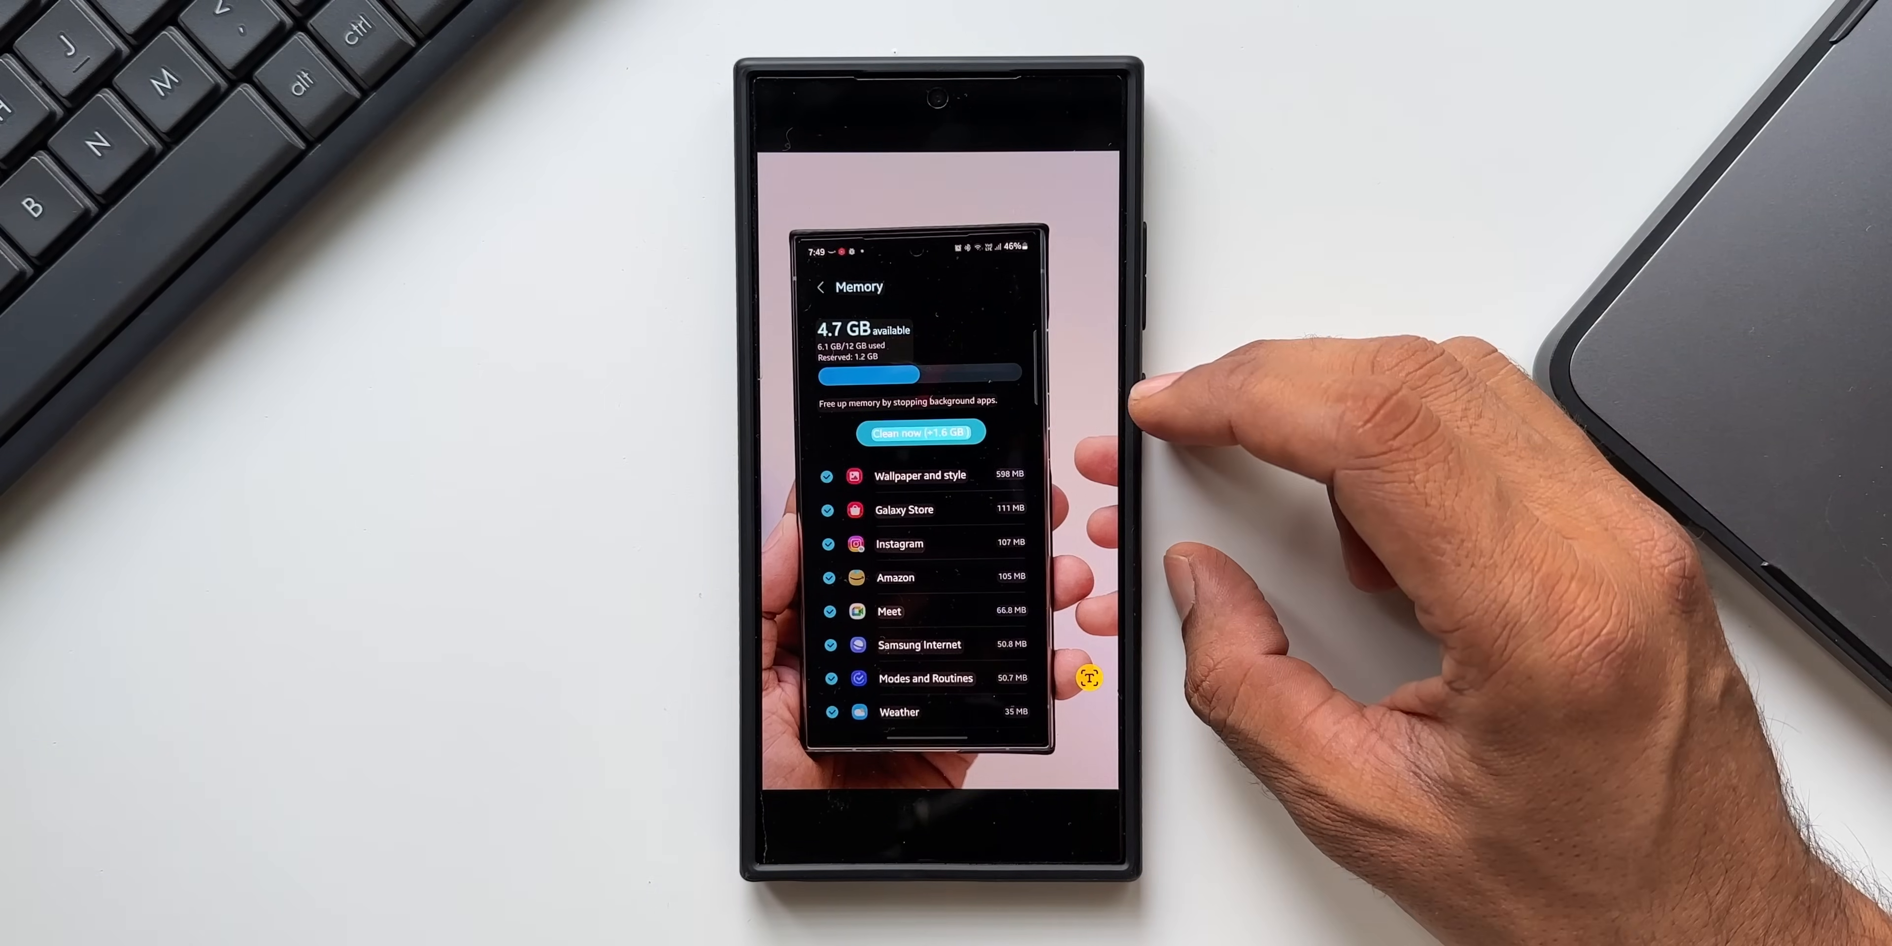
double_click(899, 475)
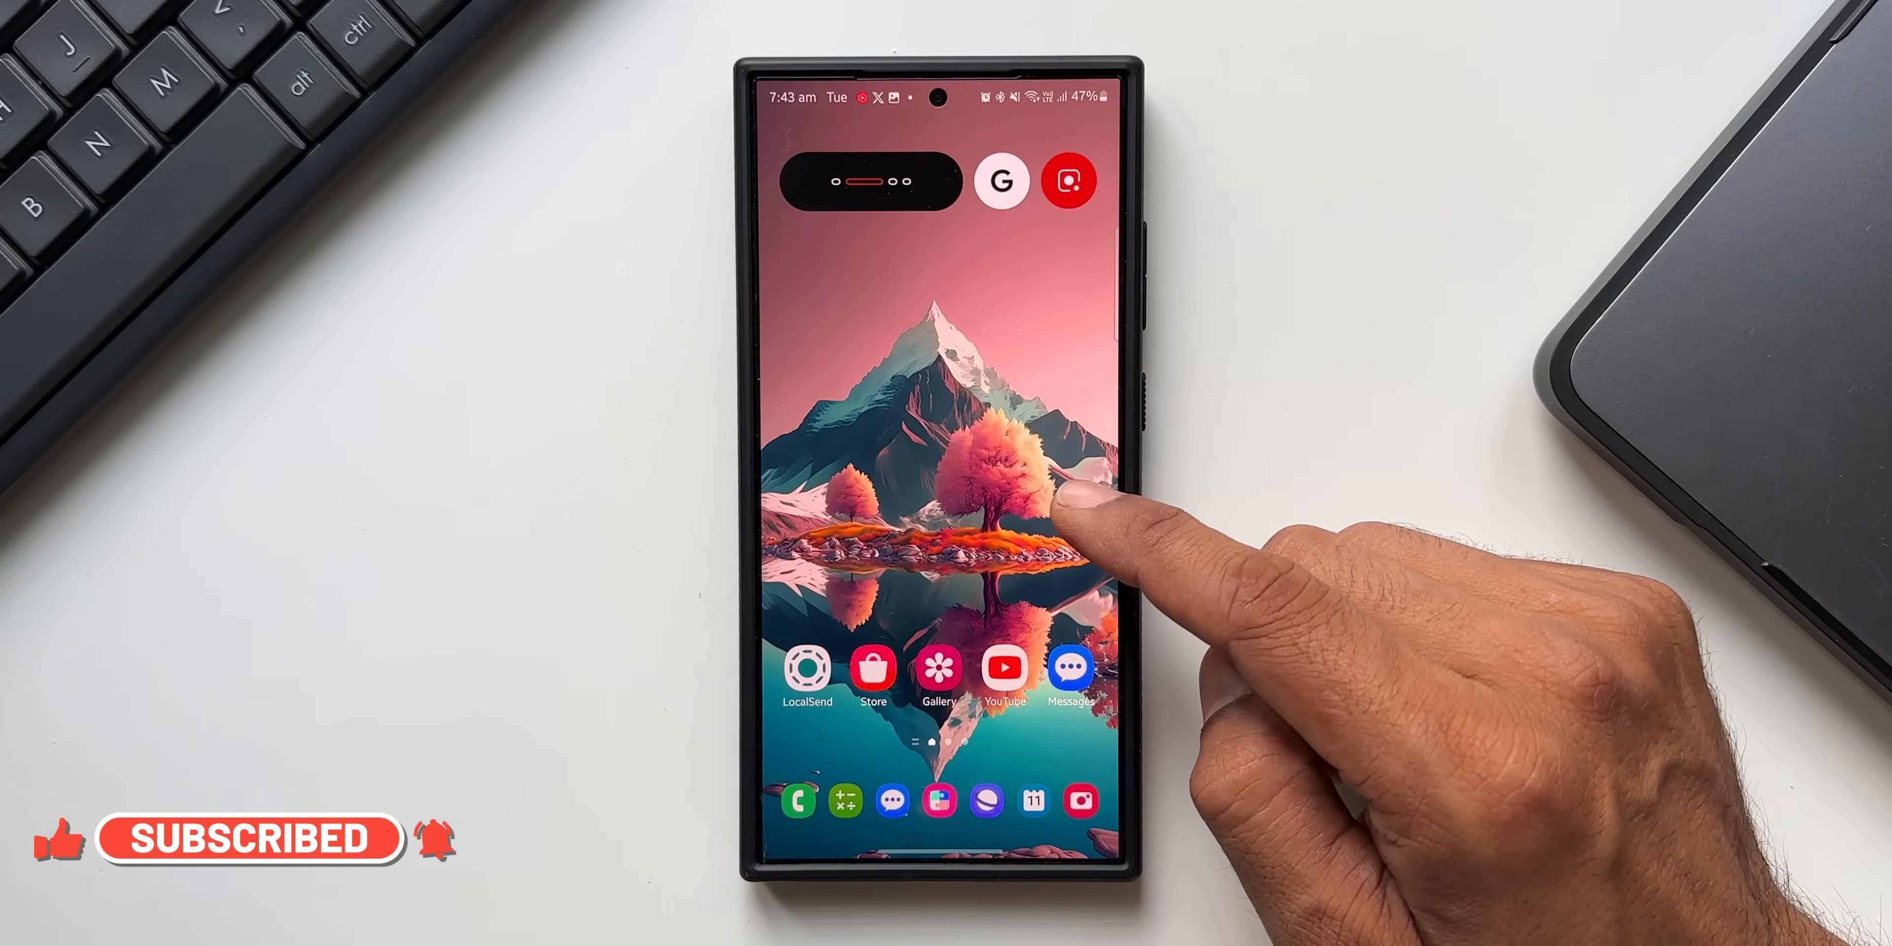
mouse_move(1143, 400)
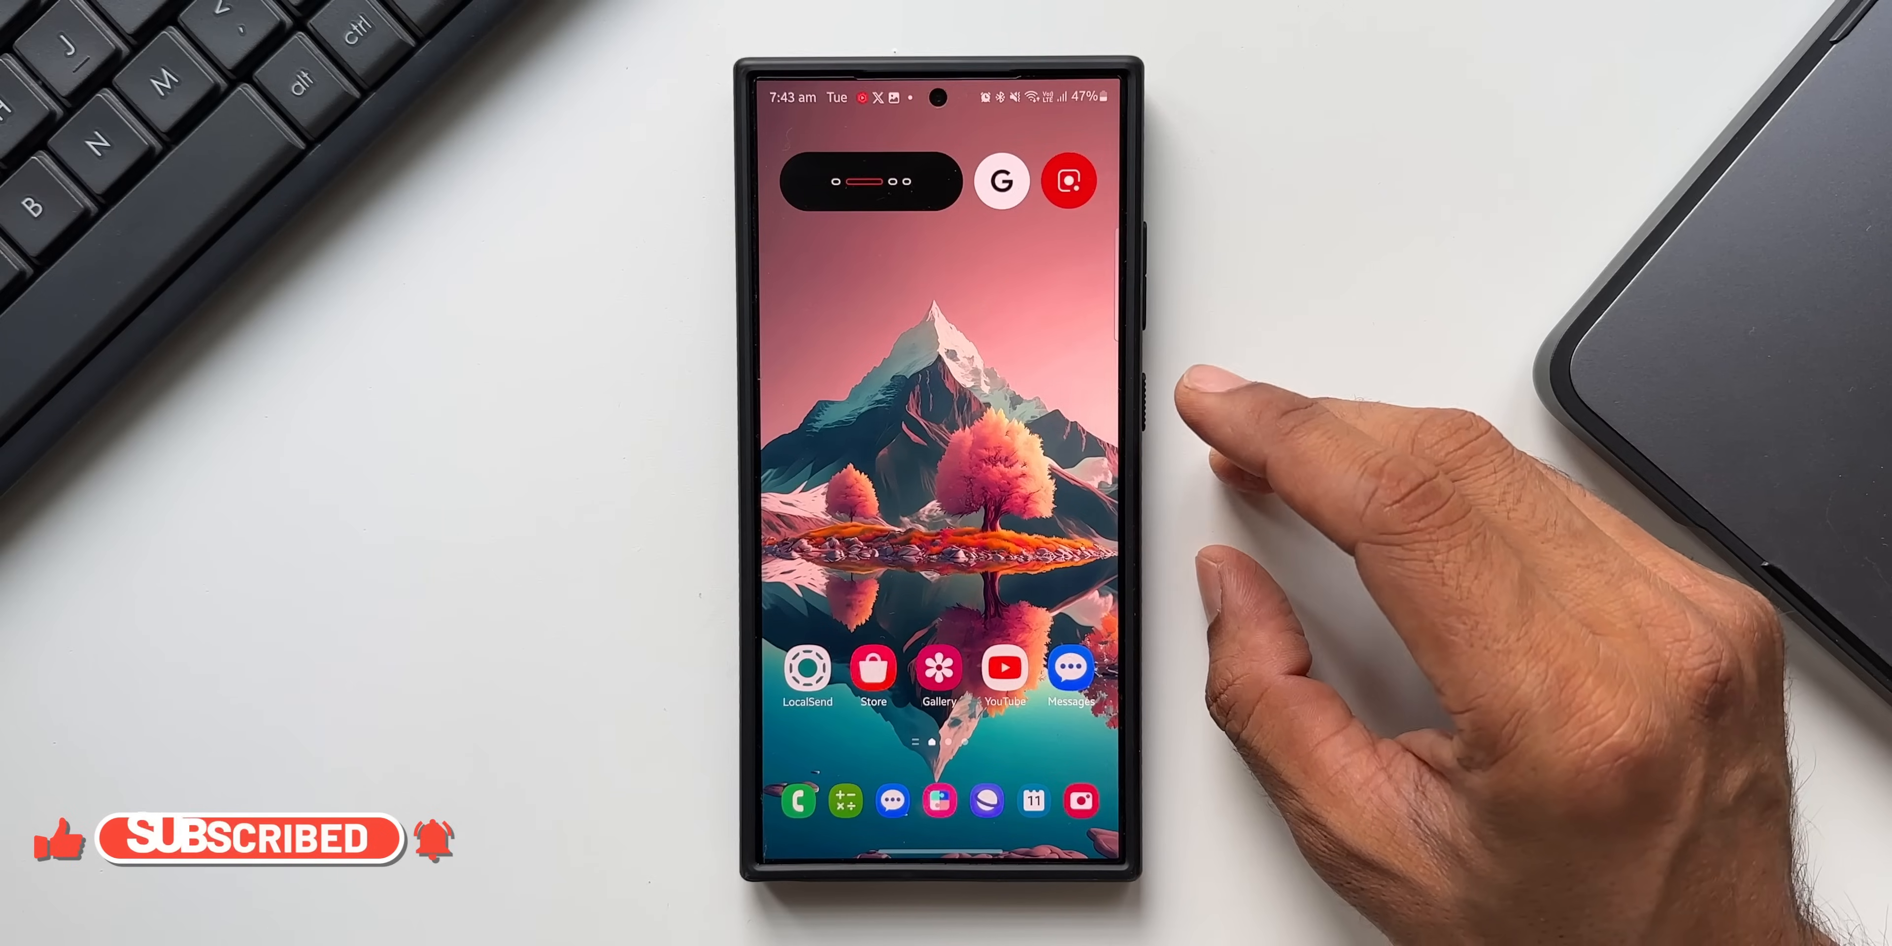